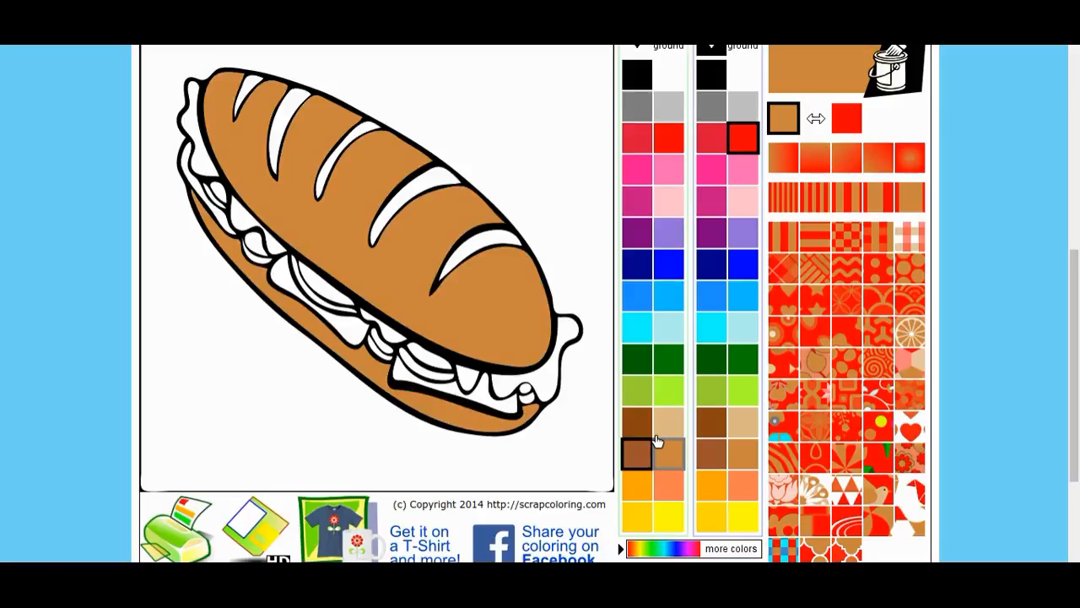
Choose the light tan shade for the bread's highlight stripes.
left_click(421, 194)
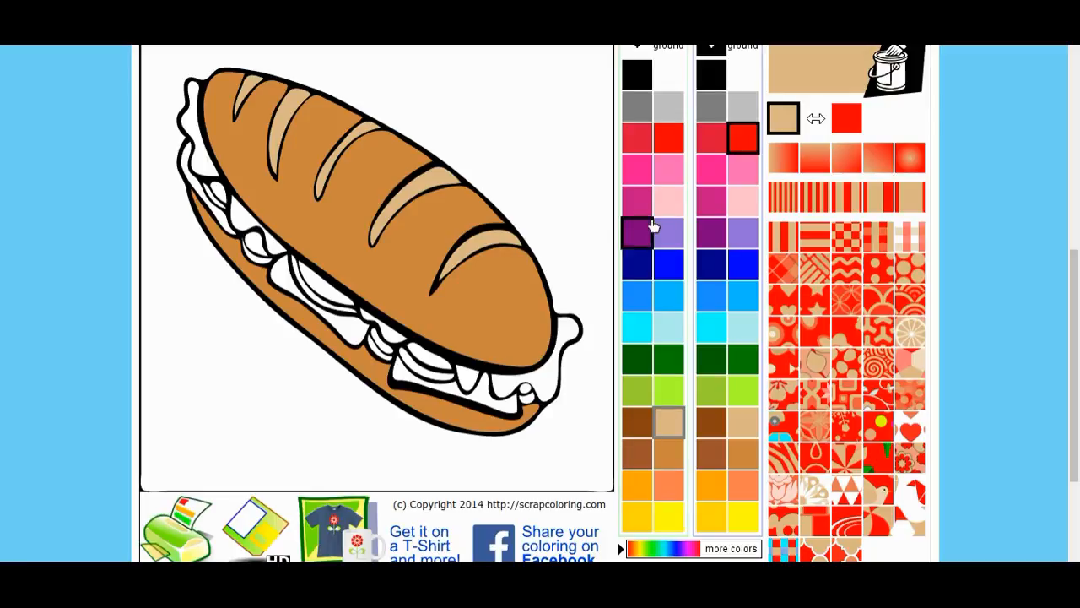
Fill the pickle slices dark green and colour one tomato piece red.
left_click(665, 359)
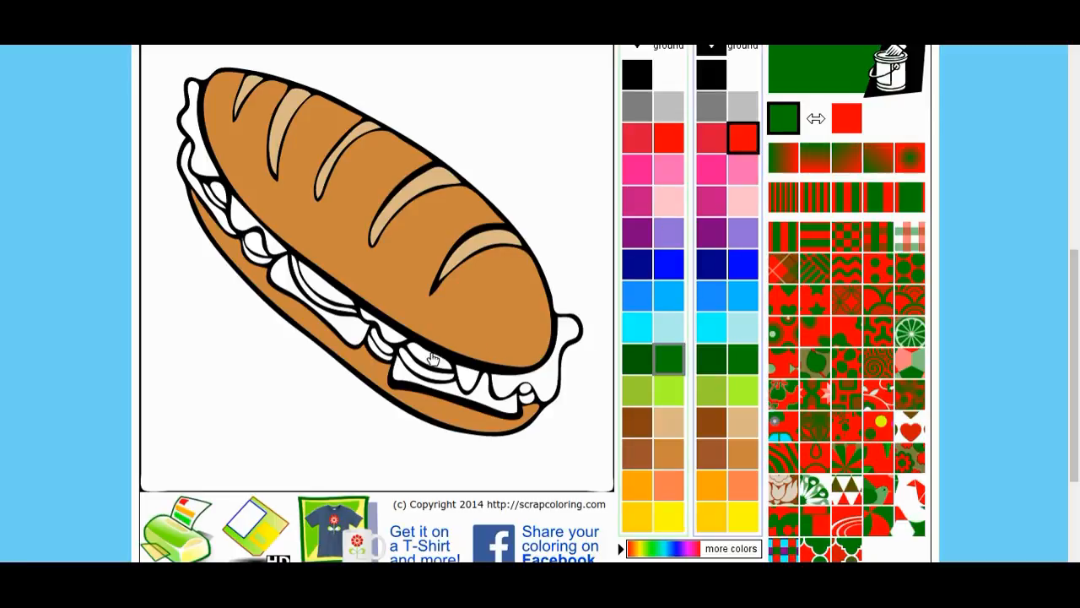
left_click(332, 296)
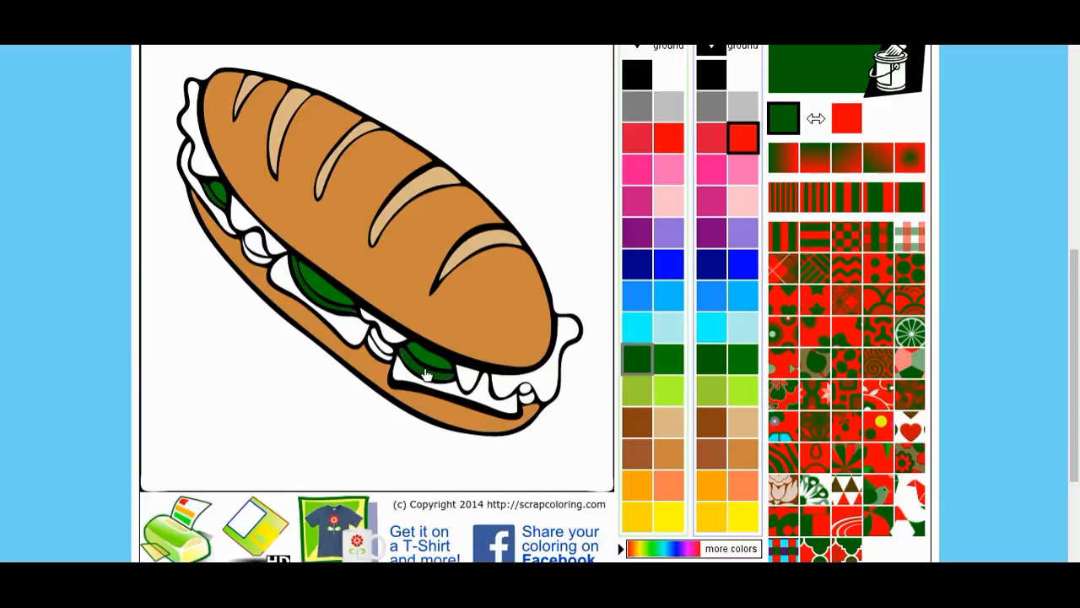
left_click(669, 264)
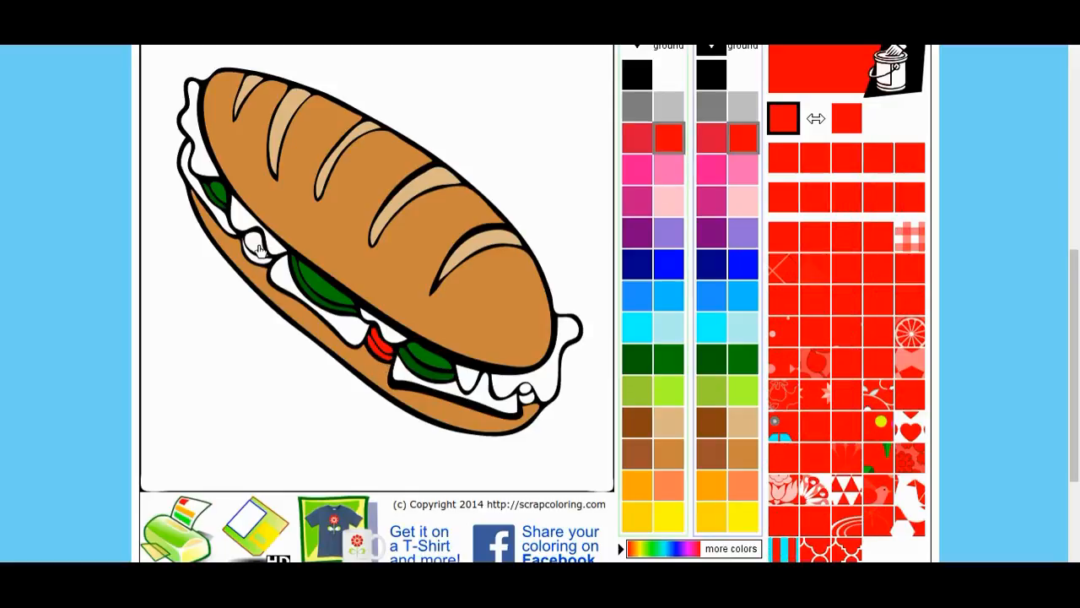
Fill another tomato slice red and colour the cheese layer yellow.
left_click(258, 248)
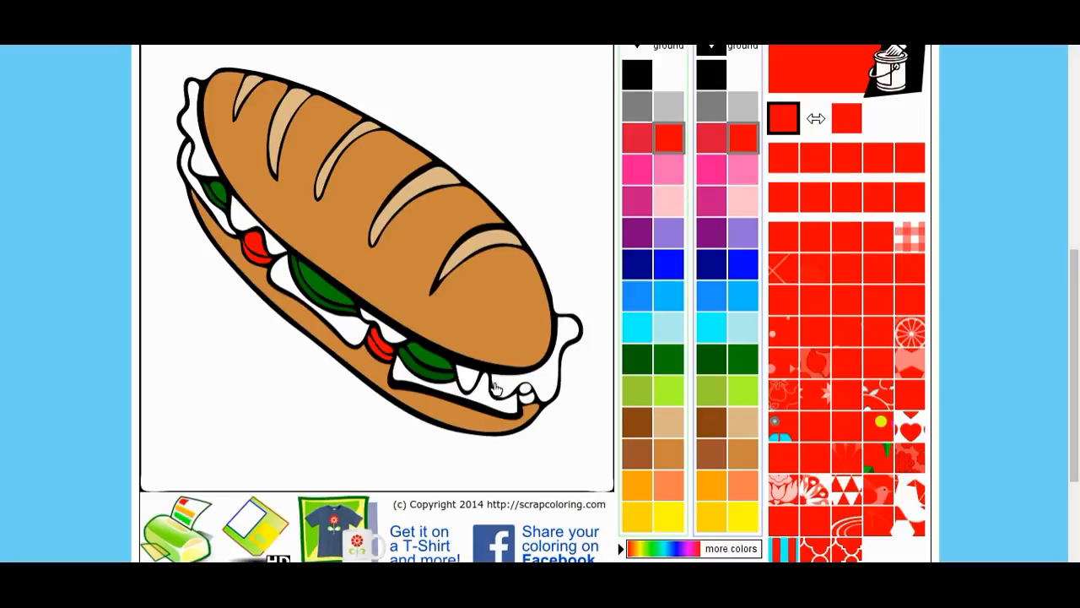
mouse_move(530, 399)
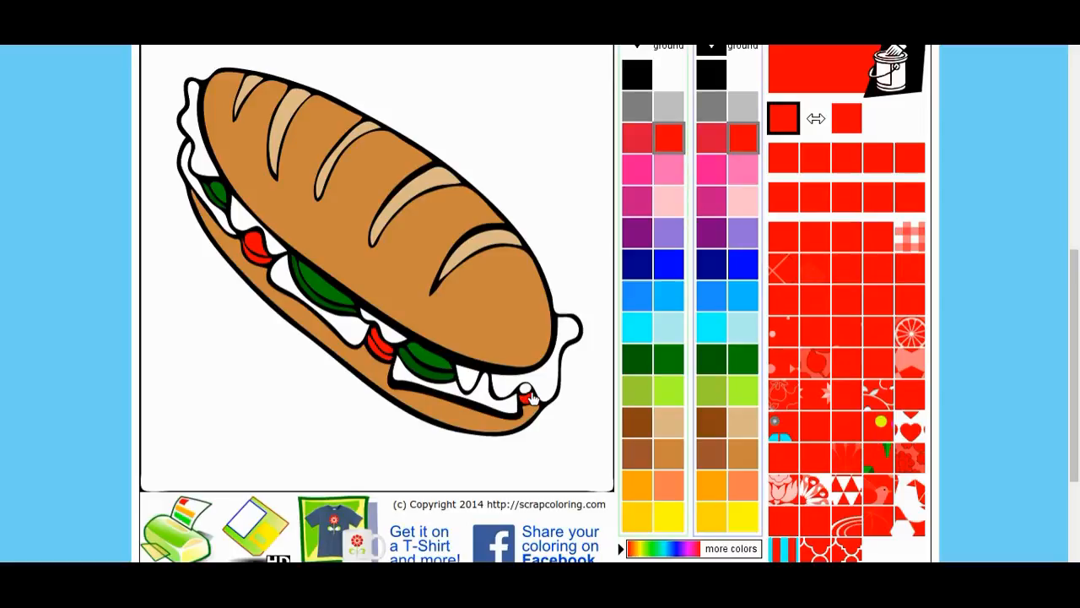
scroll("down", 3)
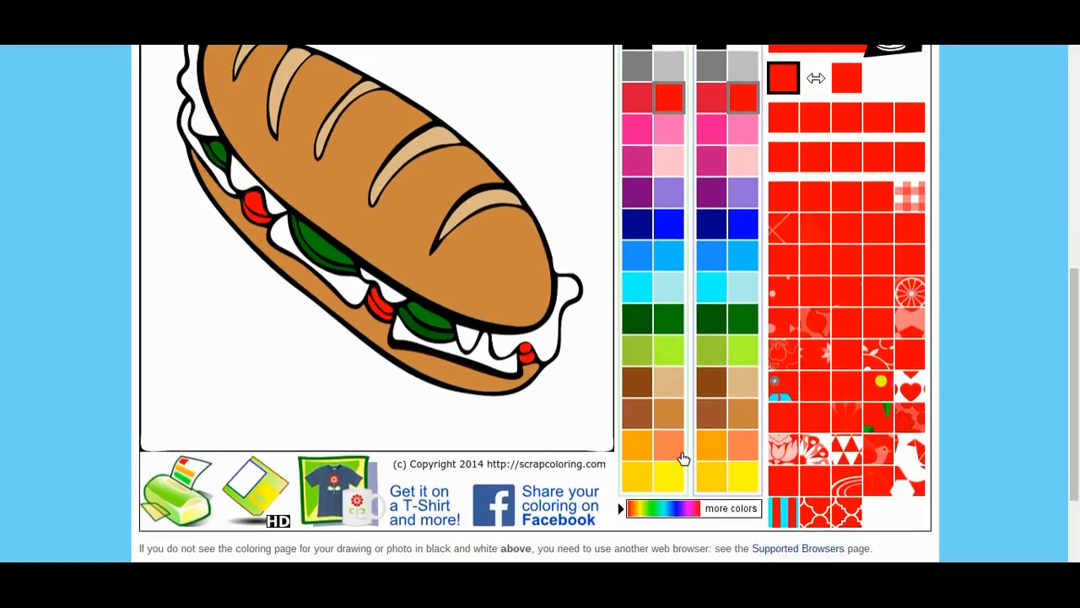
left_click(637, 475)
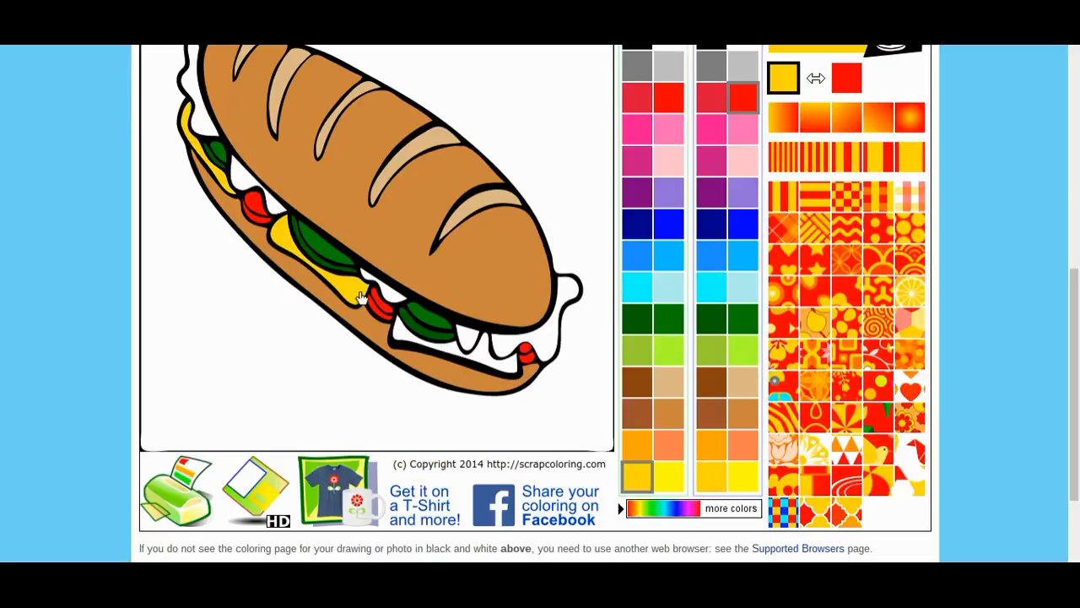
left_click(361, 296)
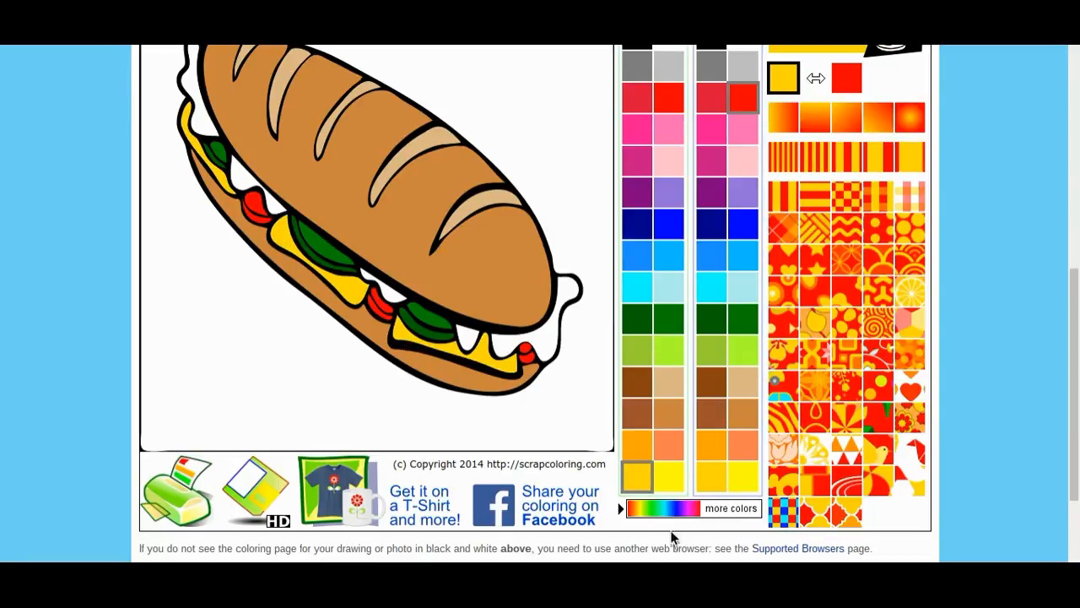
left_click(731, 508)
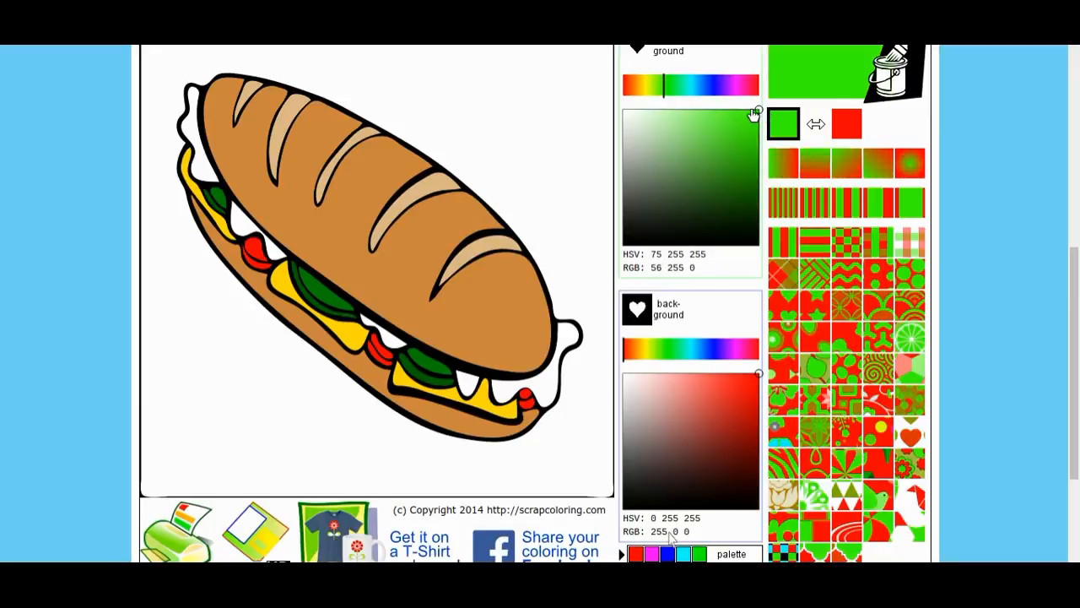
Pick a light green and fill the left and right-end lettuce sections.
left_click(729, 118)
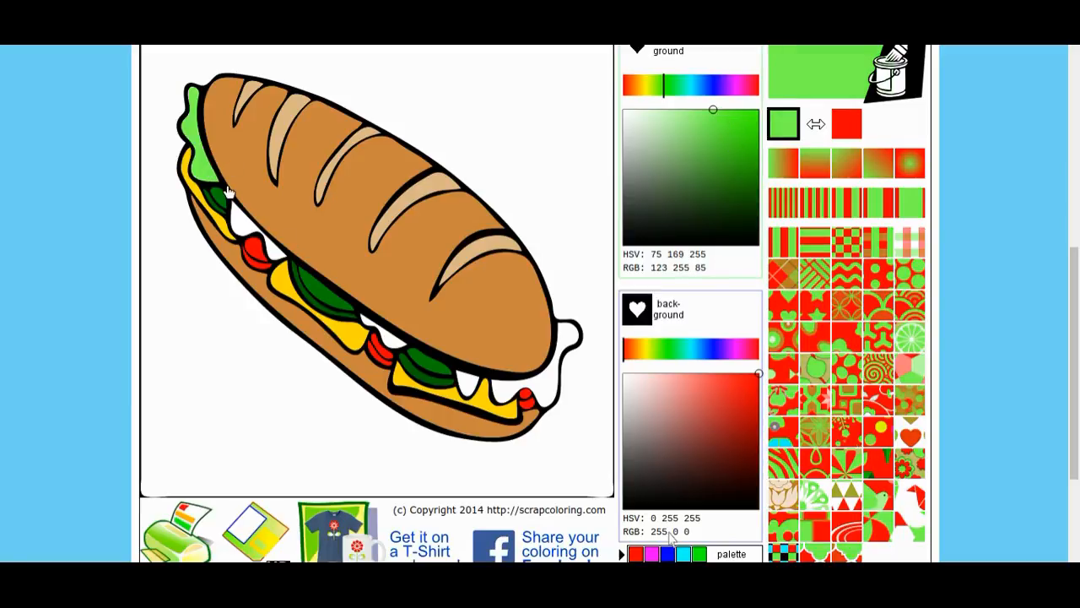
left_click(224, 194)
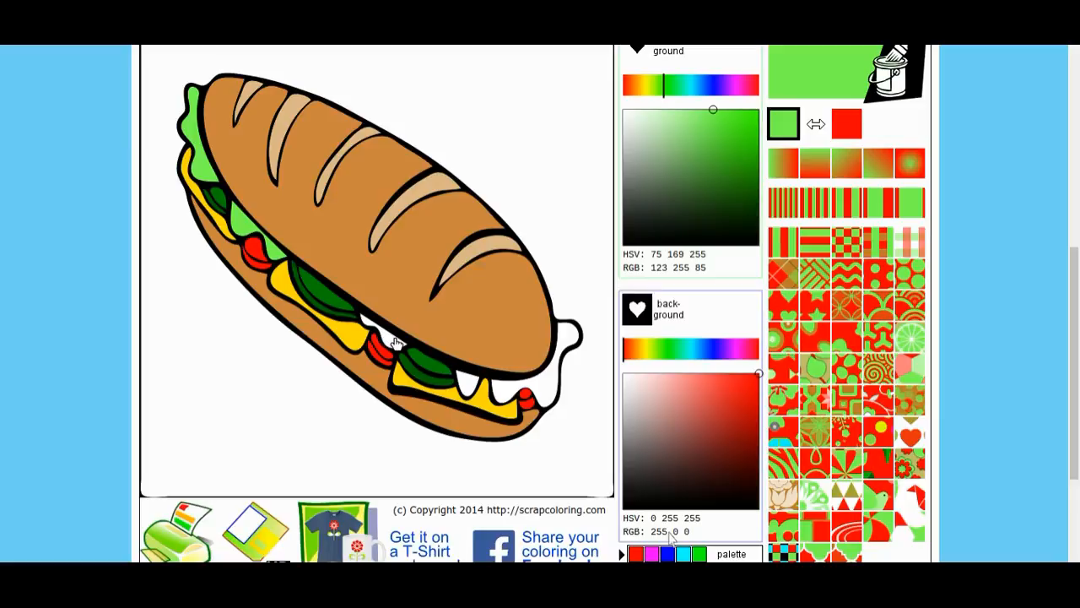
left_click(547, 390)
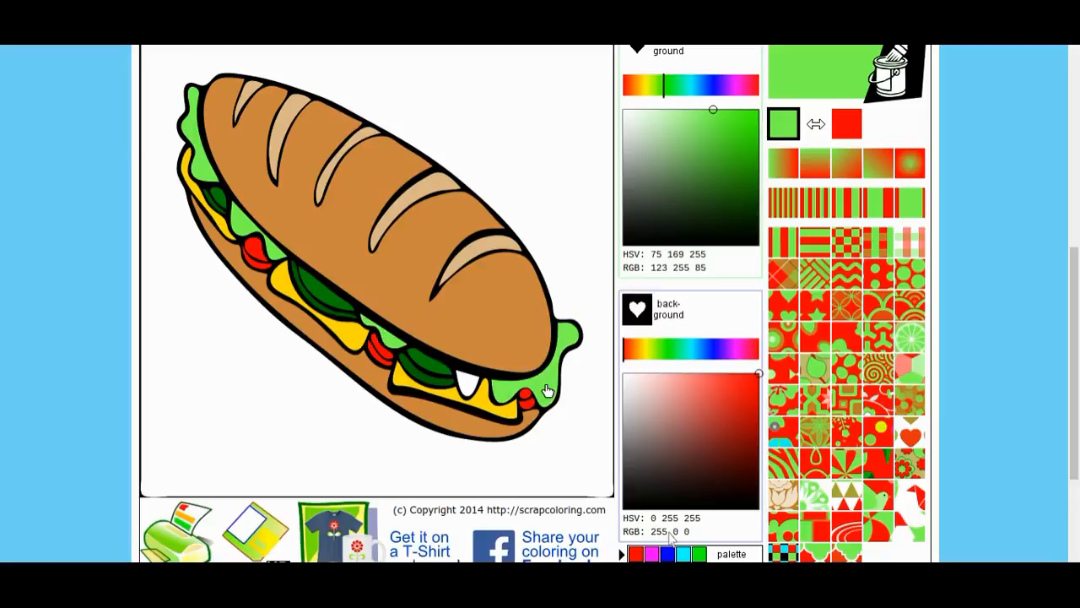
left_click(546, 390)
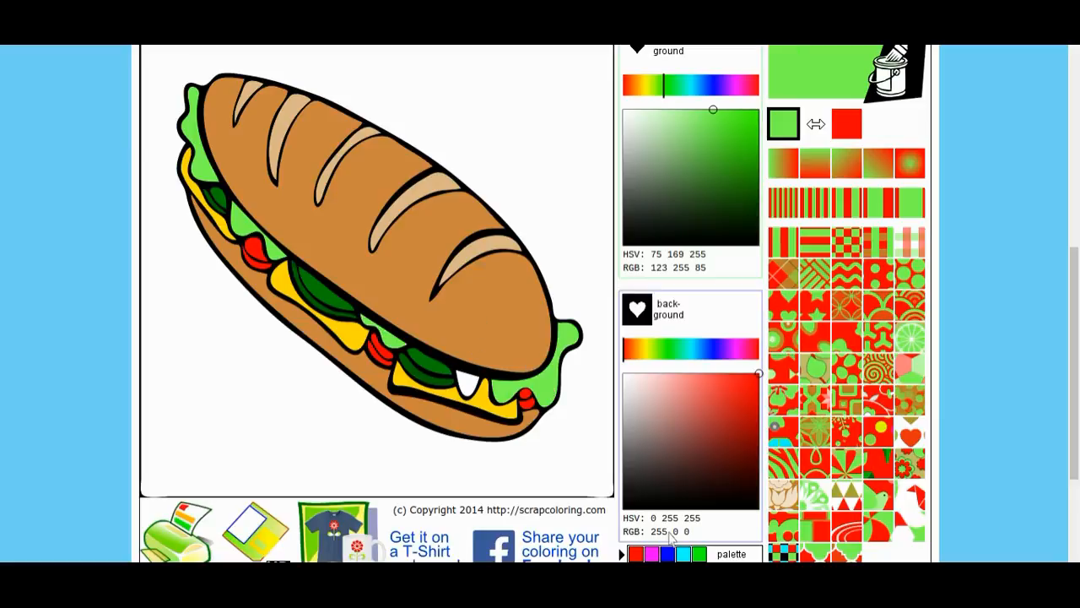